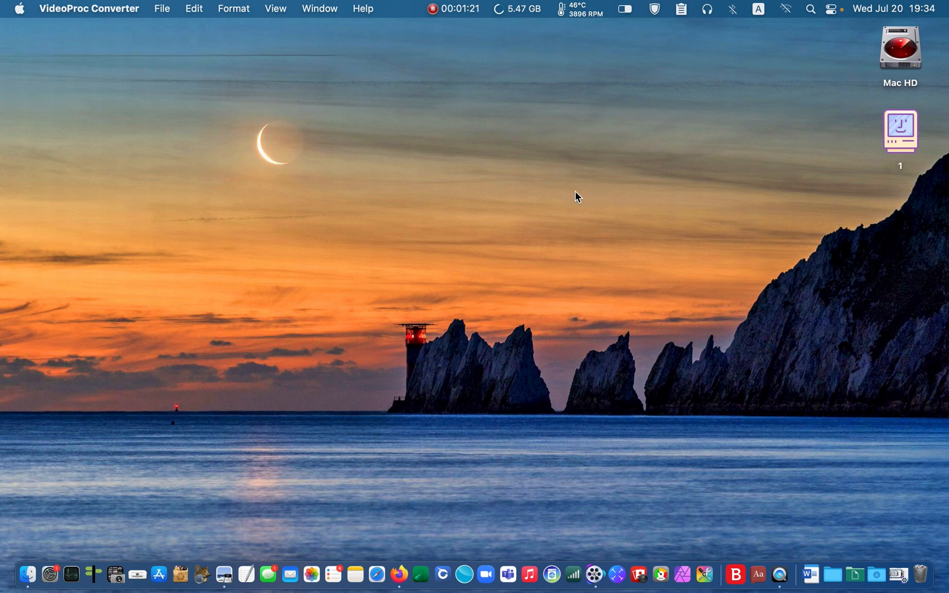
{"action": "mouse_move", "coordinate": [764, 228]}
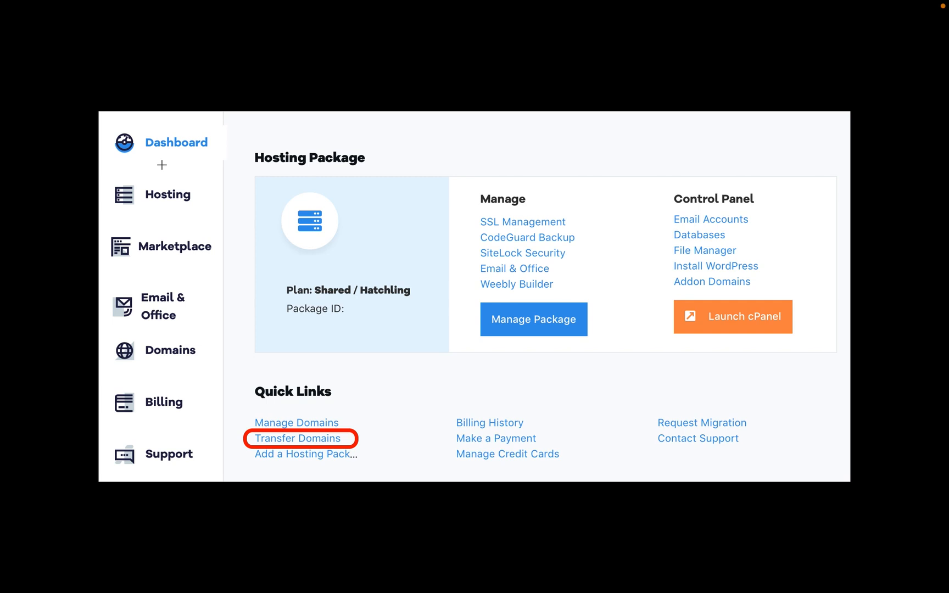
From Transfer Domains, reach Manage Domains and view More details of the active domain.
{"action": "left_click", "coordinate": [298, 438]}
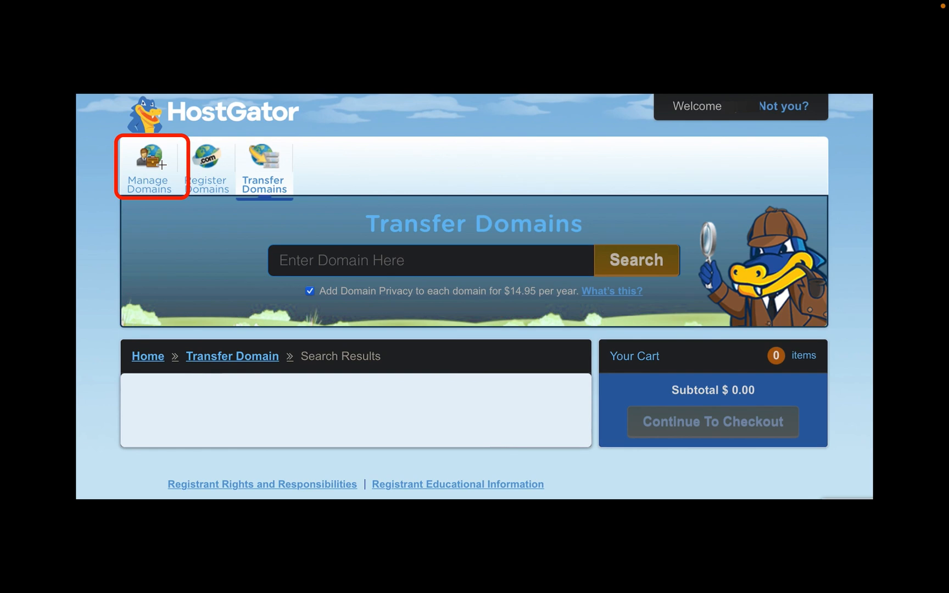
{"action": "left_click", "coordinate": [152, 168]}
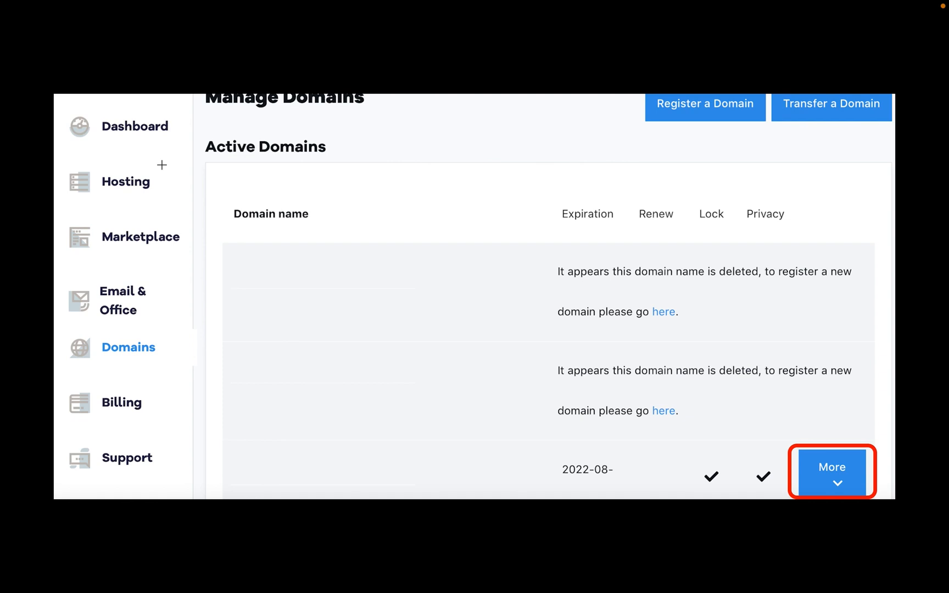
{"action": "left_click", "coordinate": [832, 471]}
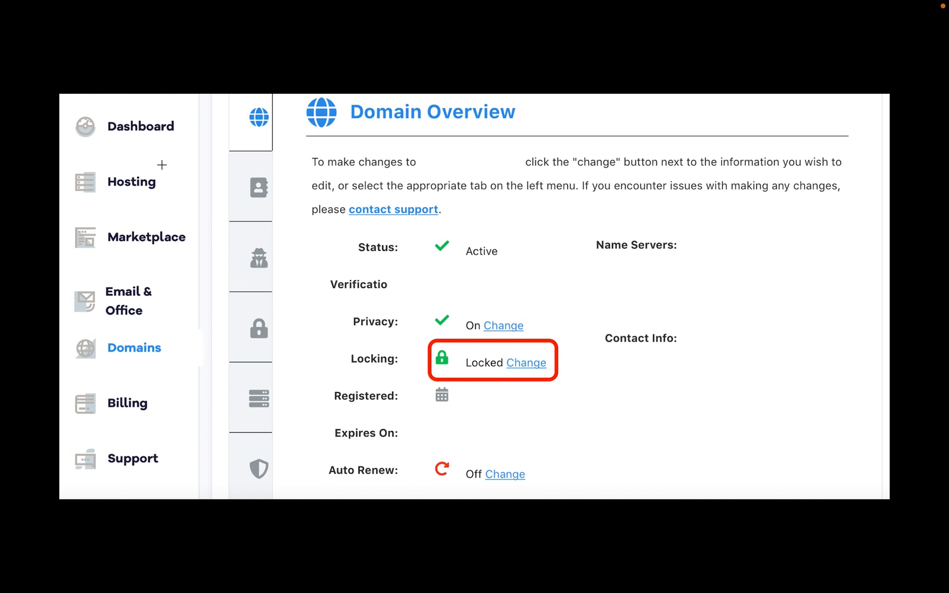
Change Locking to OFF and save the domain locking setting.
{"action": "left_click", "coordinate": [526, 363]}
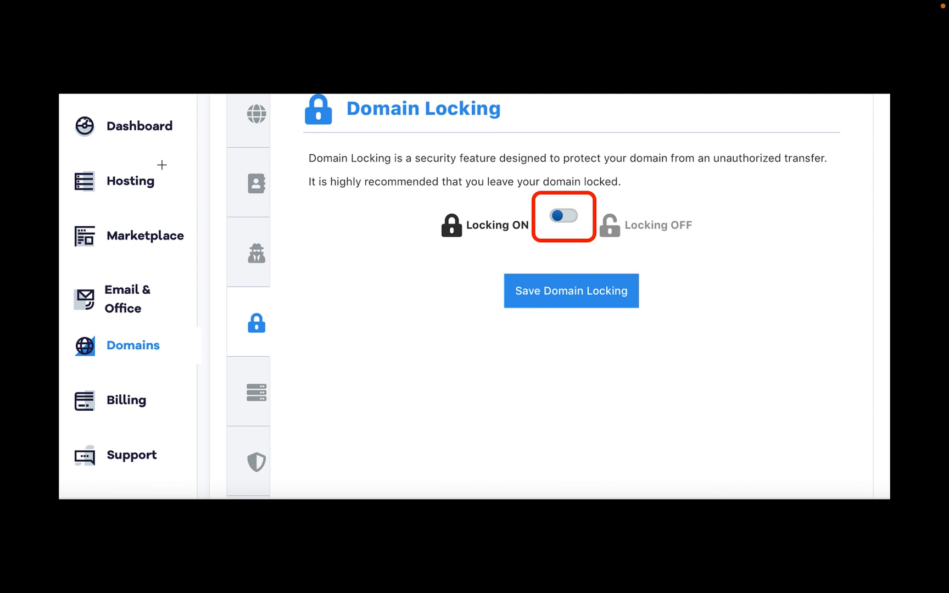
{"action": "left_click", "coordinate": [563, 216]}
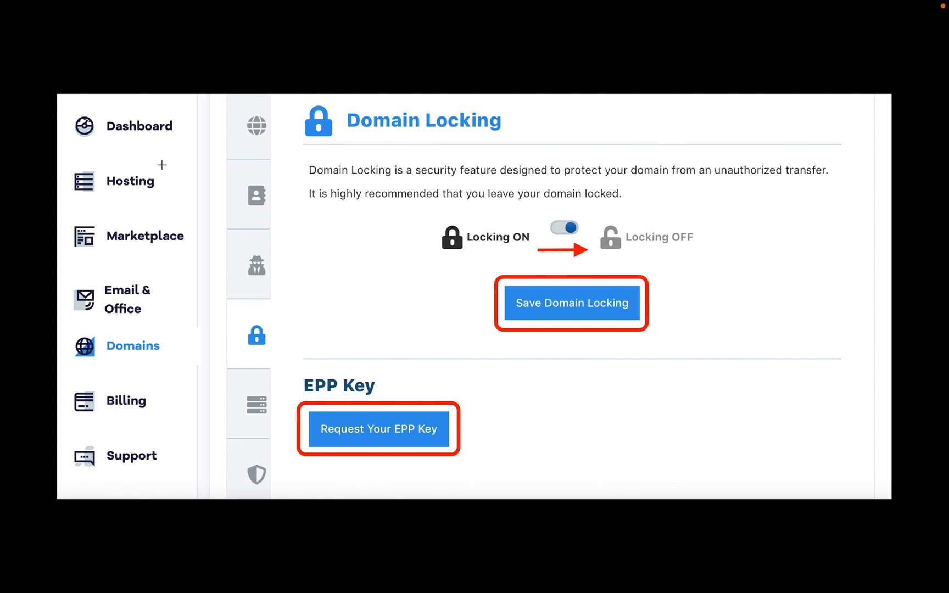
{"action": "left_click", "coordinate": [377, 428]}
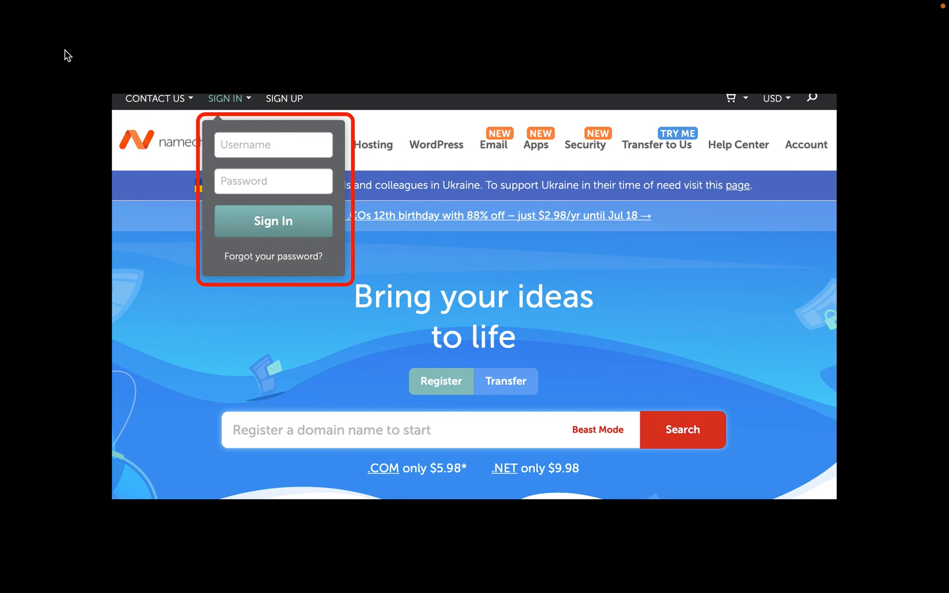
Sign in, submit the device verification code, and bring up the site menu.
{"action": "left_click", "coordinate": [272, 221]}
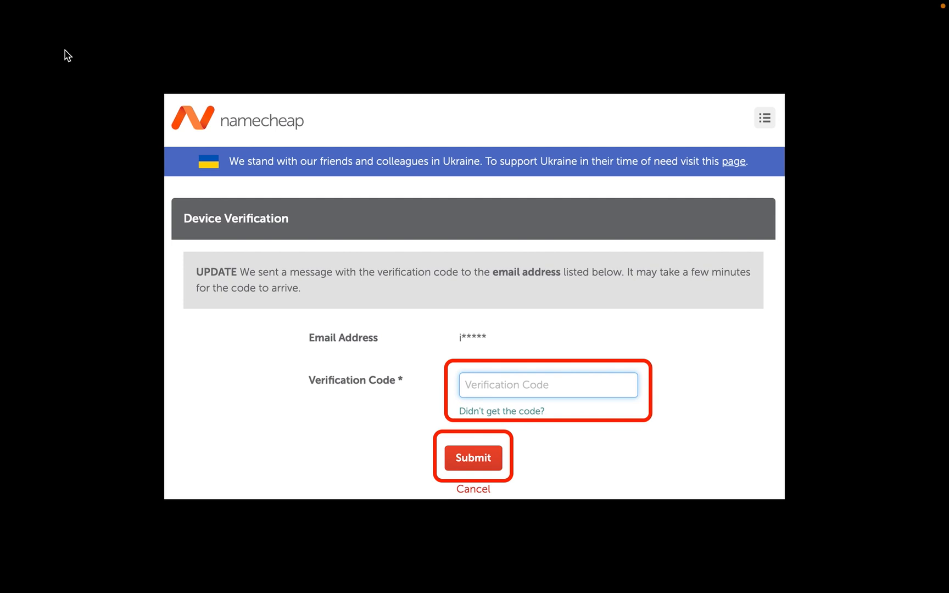
{"action": "left_click", "coordinate": [472, 458]}
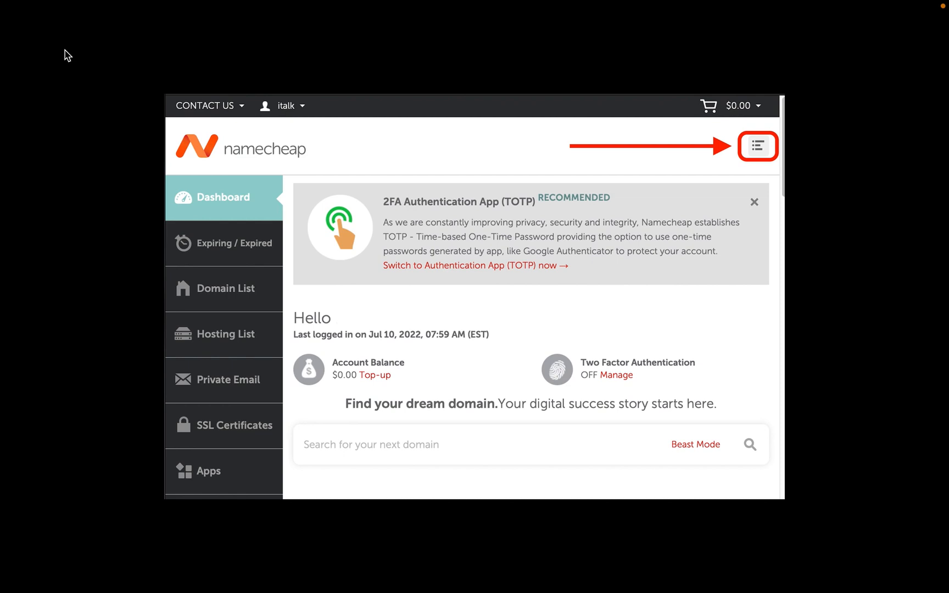
{"action": "left_click", "coordinate": [757, 145]}
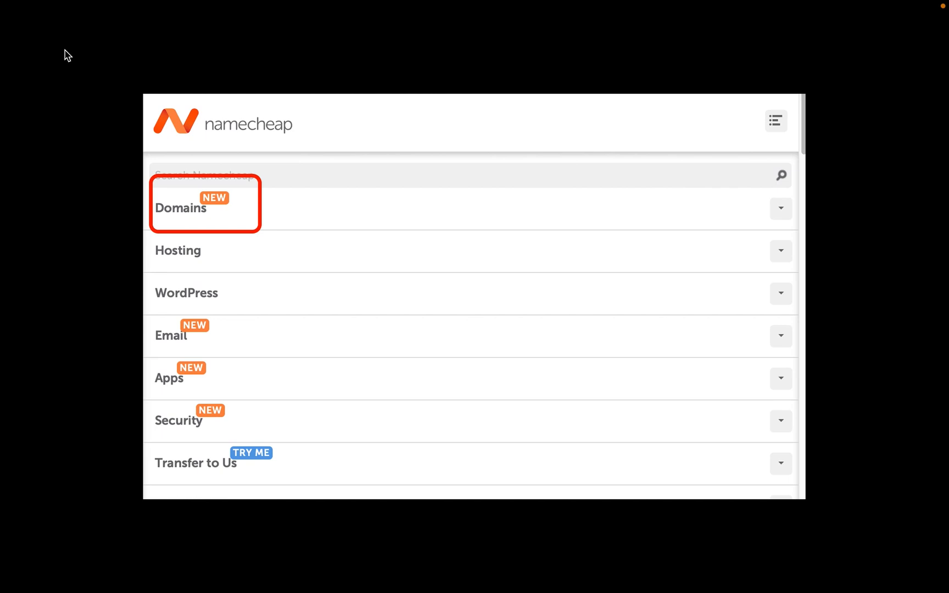
Under Domains > Domain Transfer, enter mywebsite.com and run the transfer check.
{"action": "left_click", "coordinate": [179, 209]}
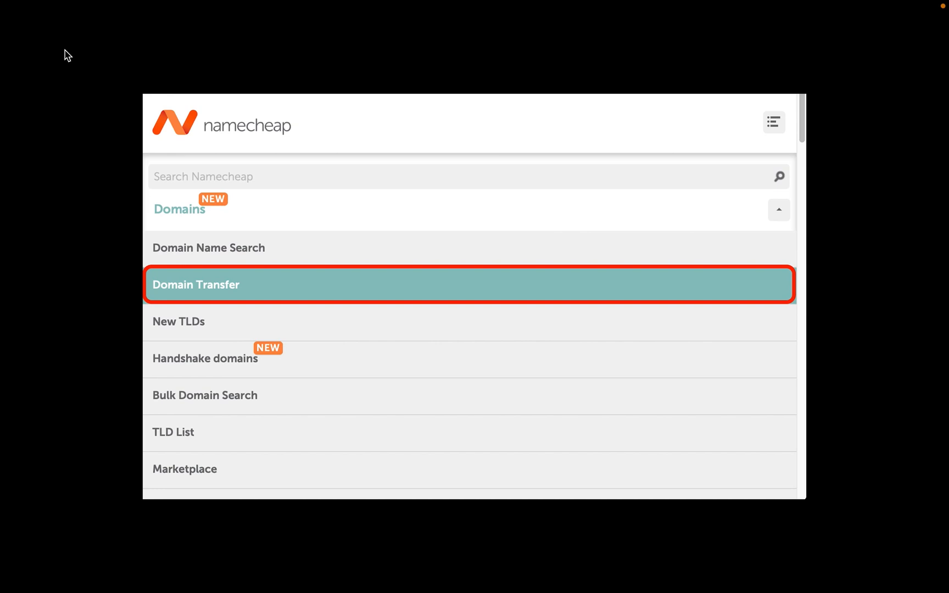
{"action": "left_click", "coordinate": [196, 285]}
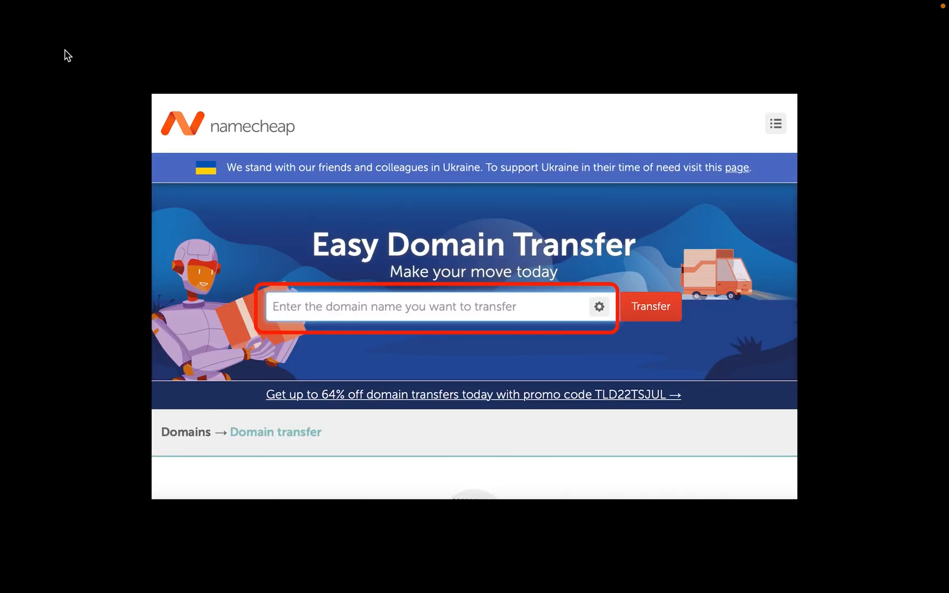
{"action": "type", "text": "mywebsite.com"}
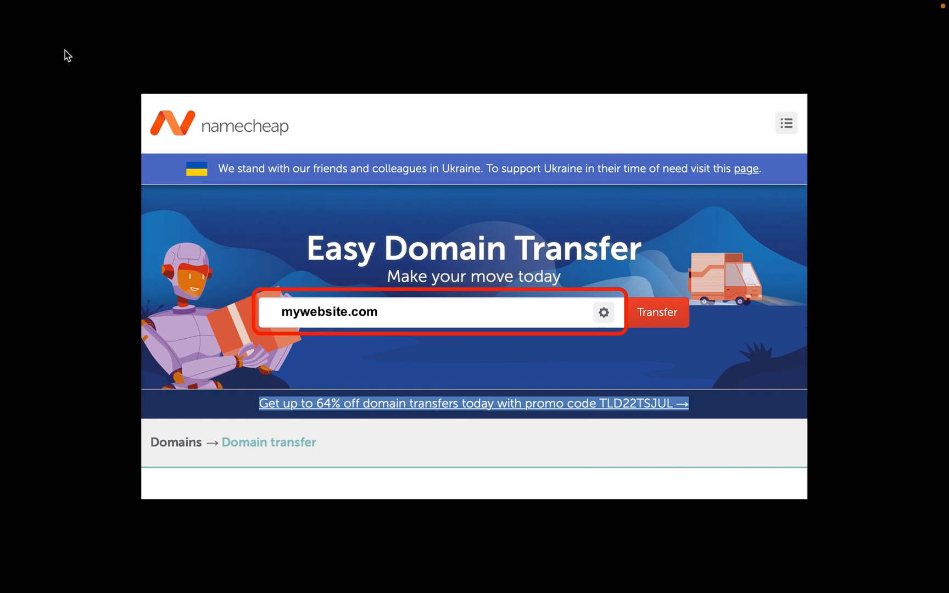
{"action": "left_click", "coordinate": [657, 312]}
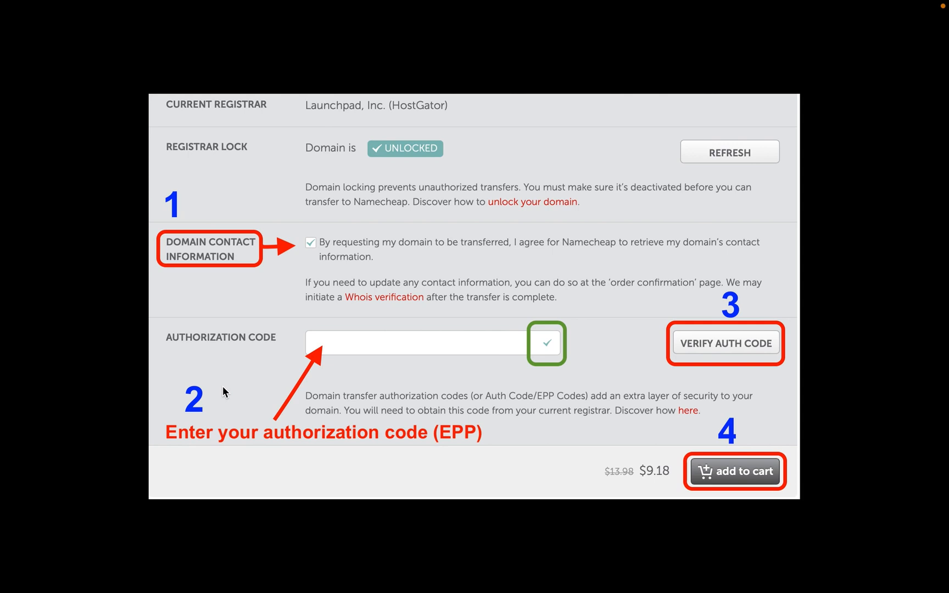
{"action": "mouse_move", "coordinate": [491, 384]}
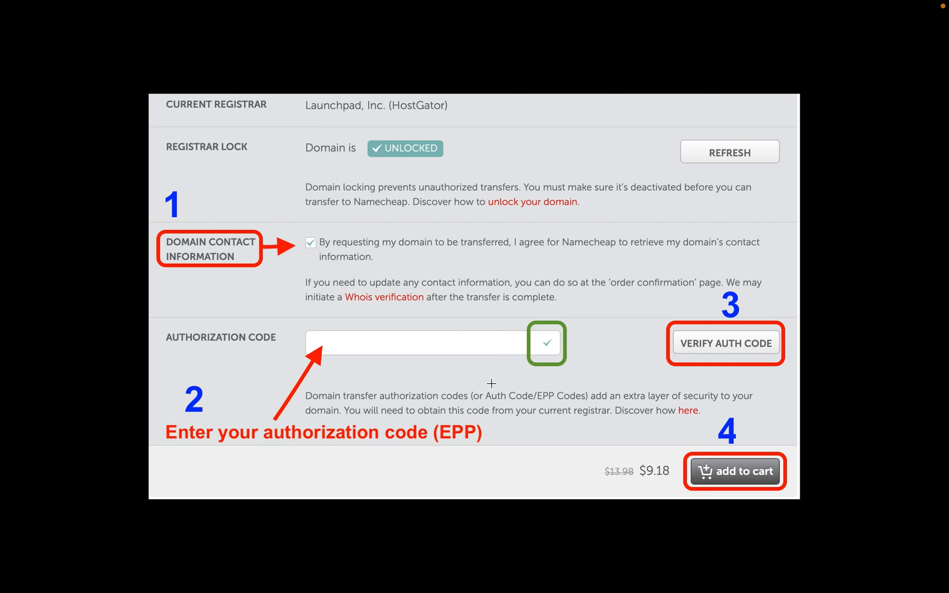
{"action": "mouse_move", "coordinate": [585, 292]}
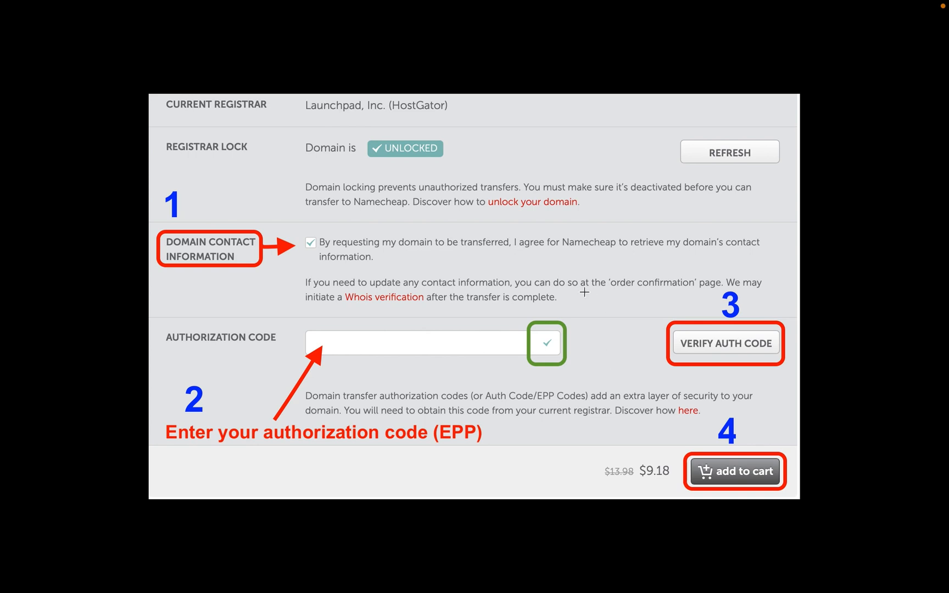
Add the mywebsite.com transfer to the cart at $9.18 with free domain privacy.
{"action": "left_click", "coordinate": [734, 472]}
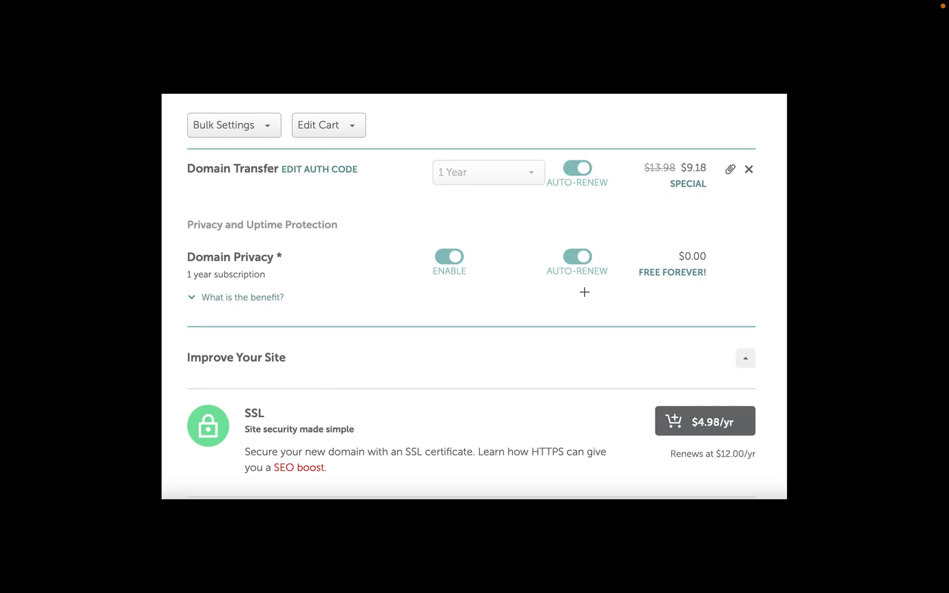
Apply promo code TLD22TSJUL for a $7.16 subtotal and confirm the order.
{"action": "scroll", "scroll_direction": "down", "scroll_amount": 3}
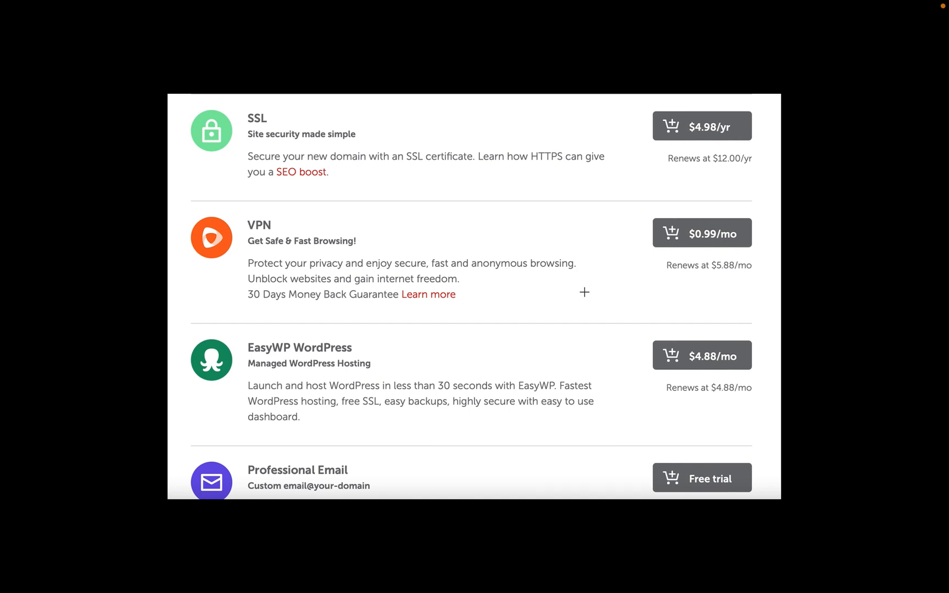
{"action": "scroll", "scroll_direction": "down", "scroll_amount": 3}
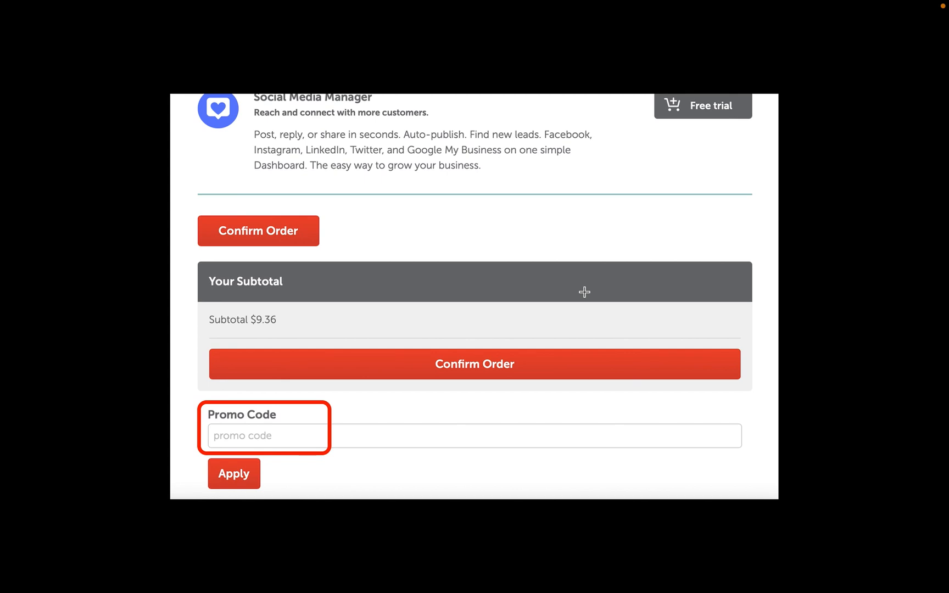
{"action": "left_click", "coordinate": [234, 472]}
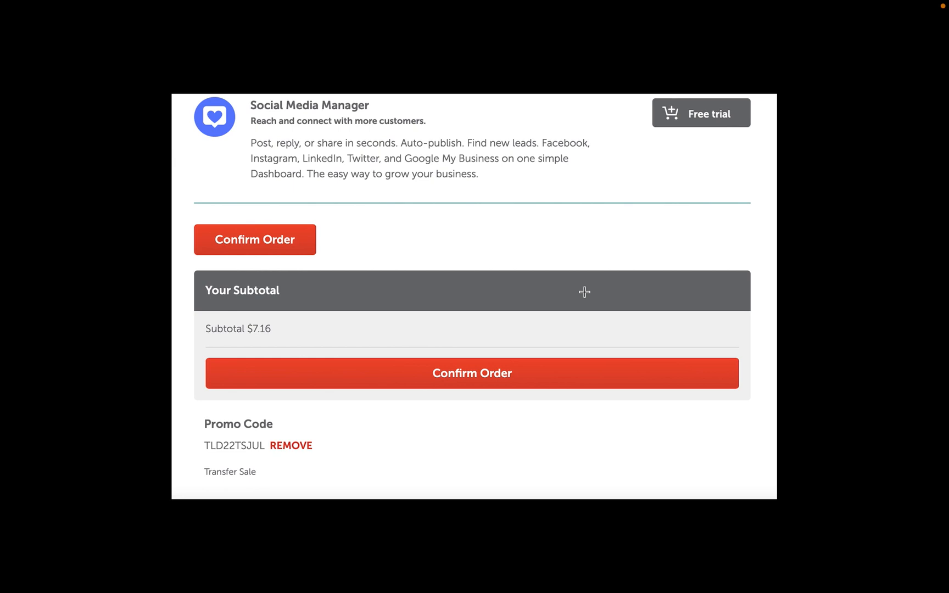
{"action": "left_click", "coordinate": [254, 240]}
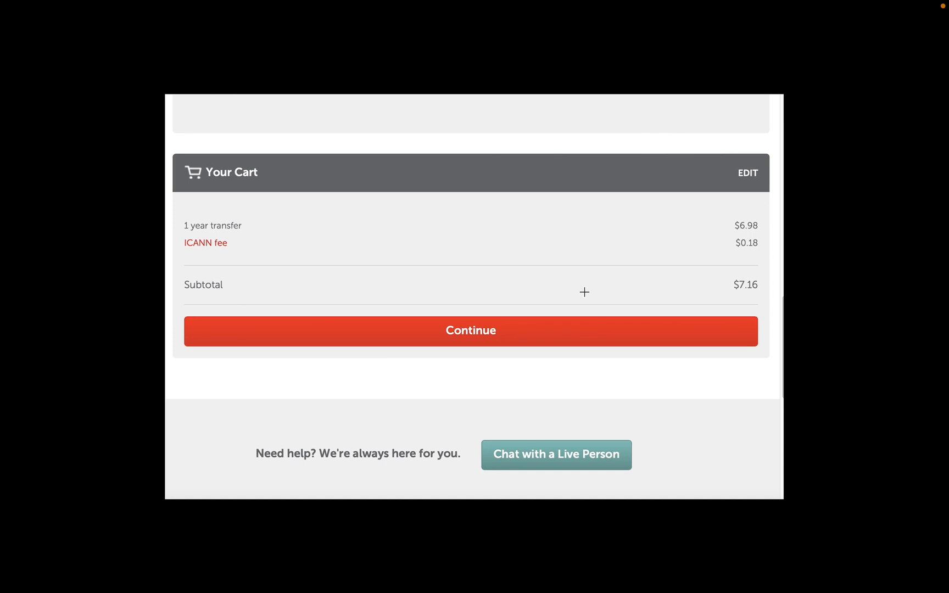
Continue through payment details to the $7.16 order review, reaching Pay Now.
{"action": "left_click", "coordinate": [470, 330]}
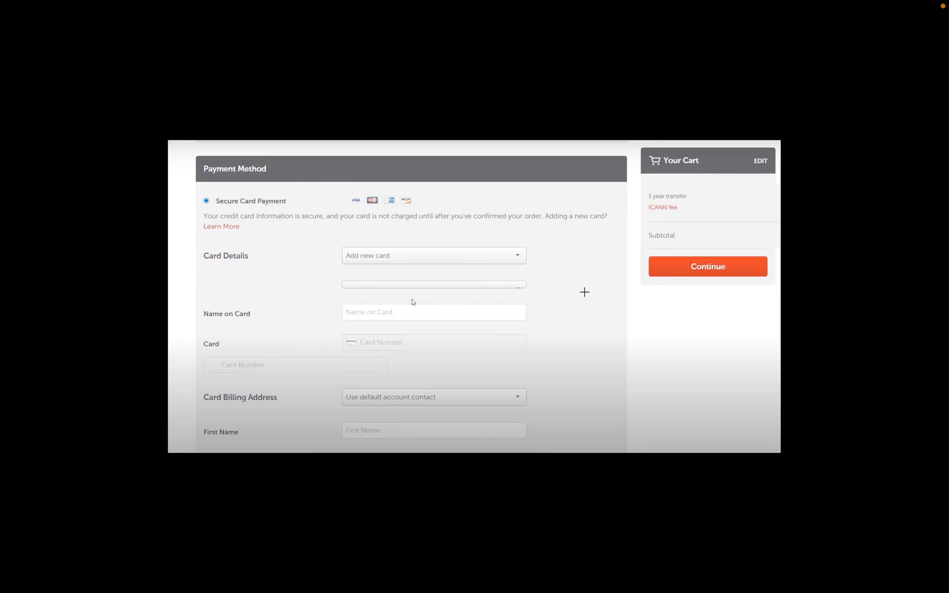
{"action": "scroll", "scroll_direction": "down", "scroll_amount": 3}
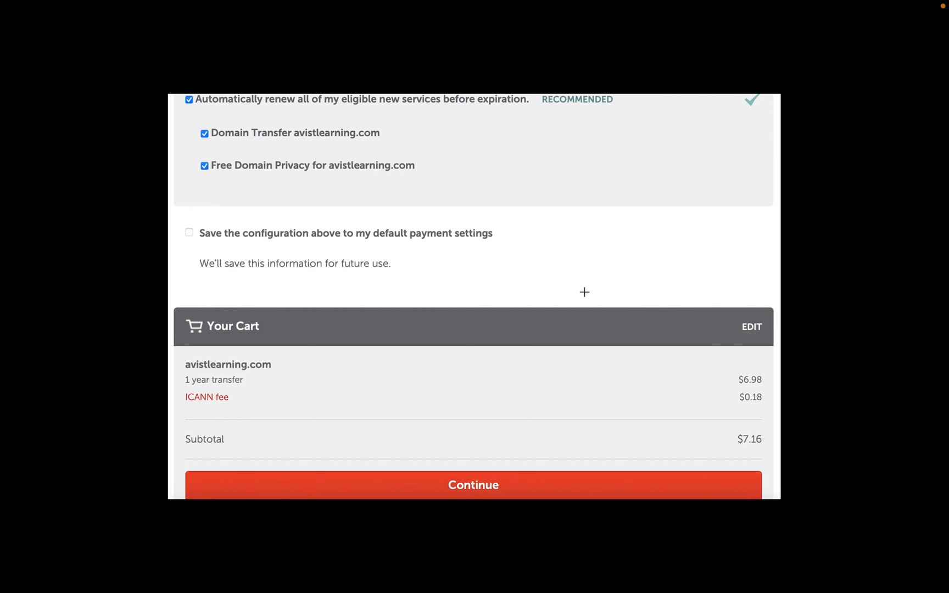
{"action": "left_click", "coordinate": [472, 484]}
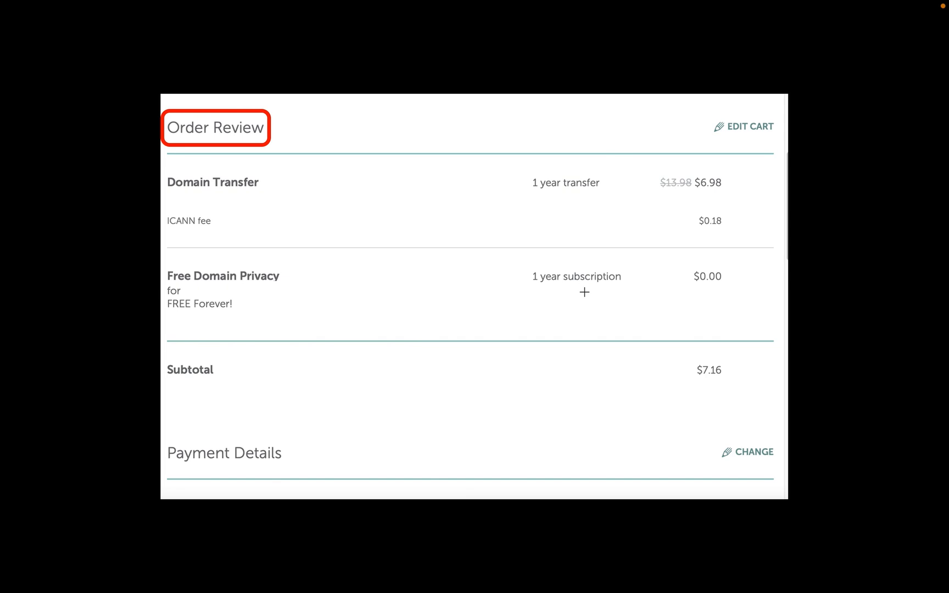
{"action": "scroll", "scroll_direction": "down", "scroll_amount": 3}
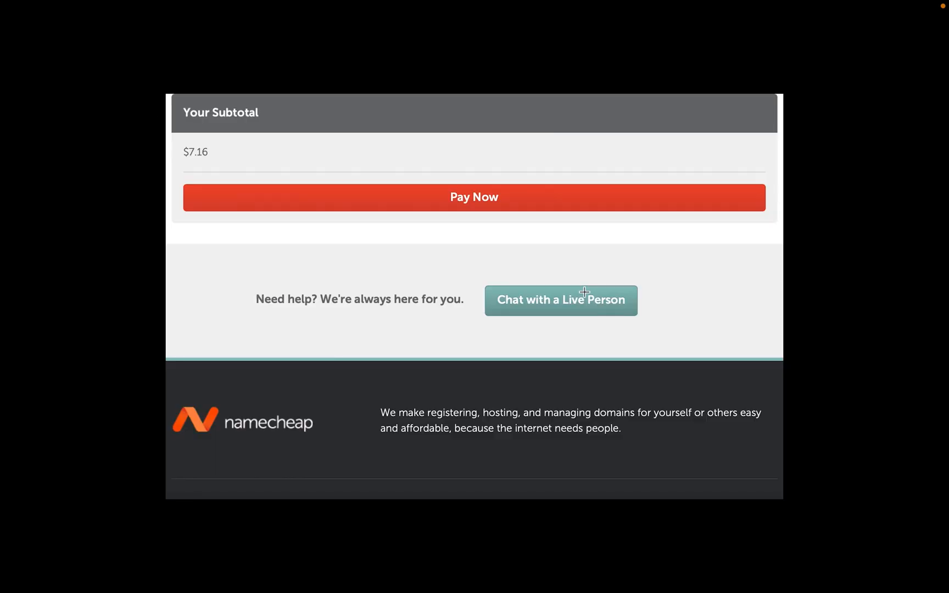